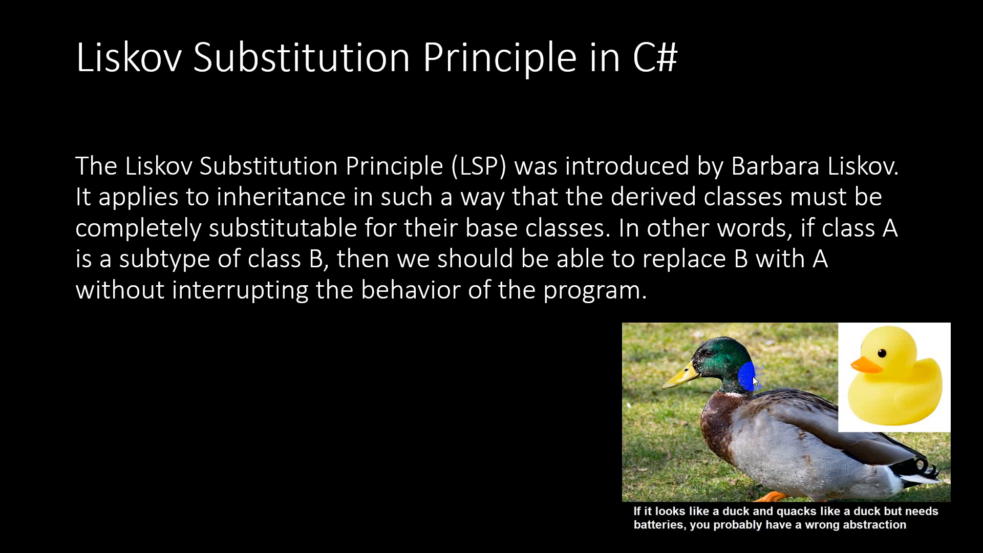
{"action": "mouse_move", "coordinate": [855, 398]}
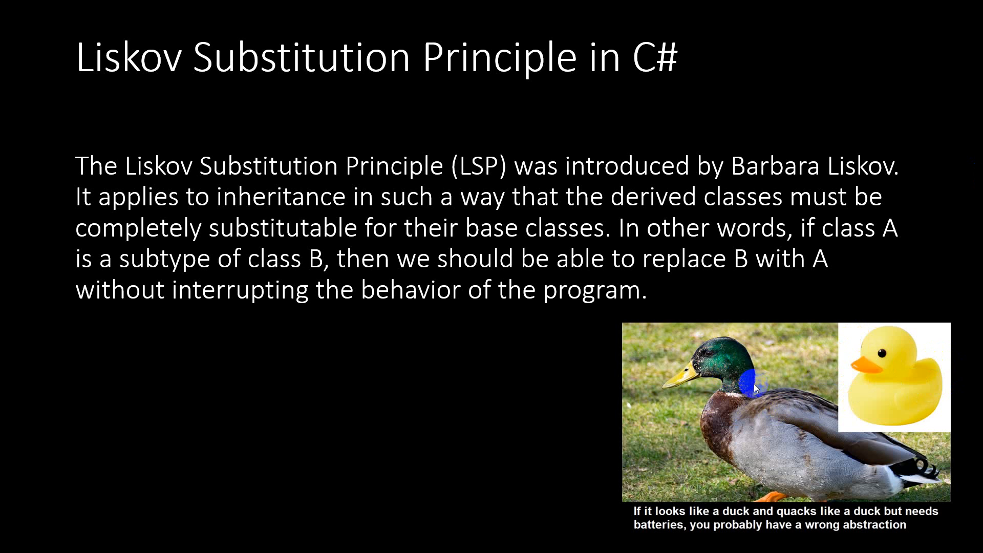
{"action": "mouse_move", "coordinate": [895, 360]}
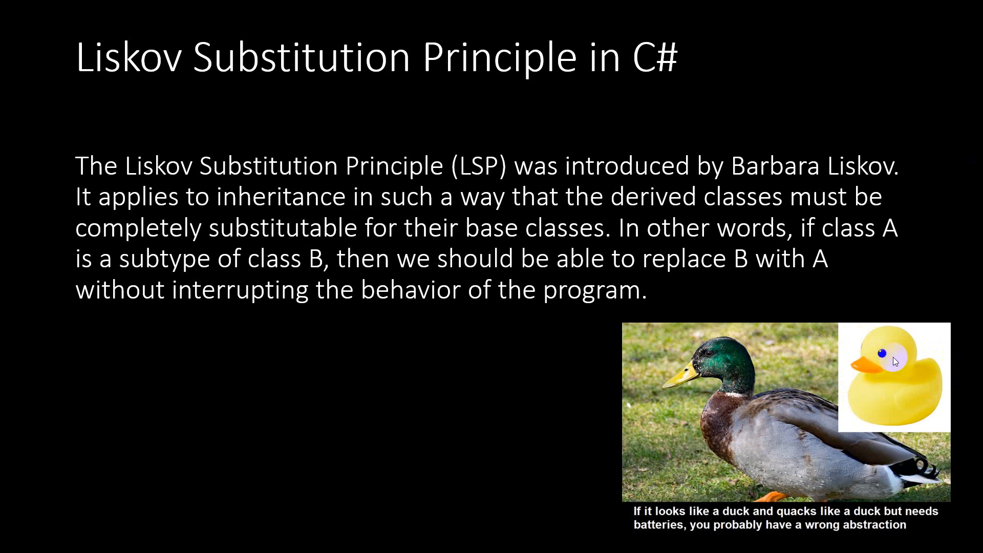
{"action": "mouse_move", "coordinate": [894, 361]}
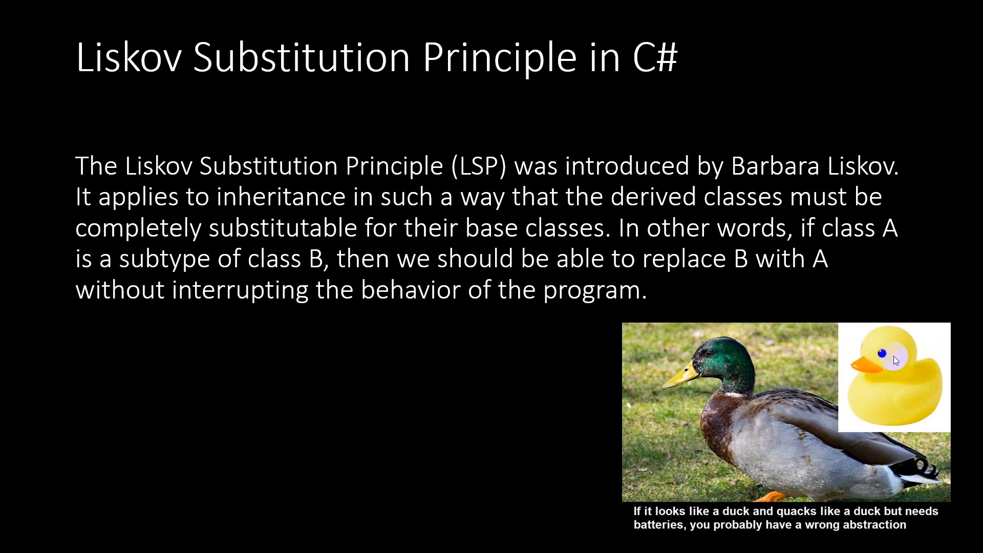
{"action": "mouse_move", "coordinate": [879, 374]}
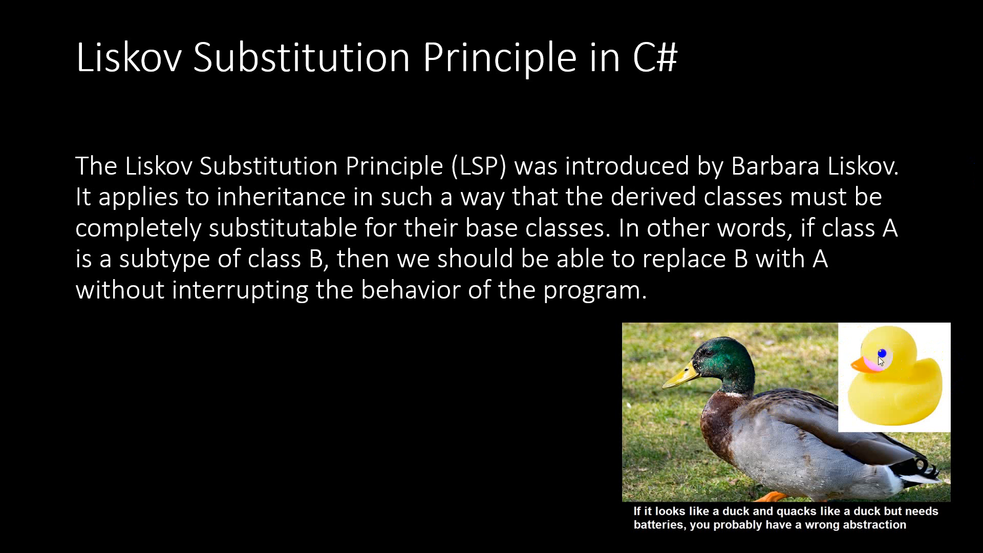
{"action": "mouse_move", "coordinate": [743, 406]}
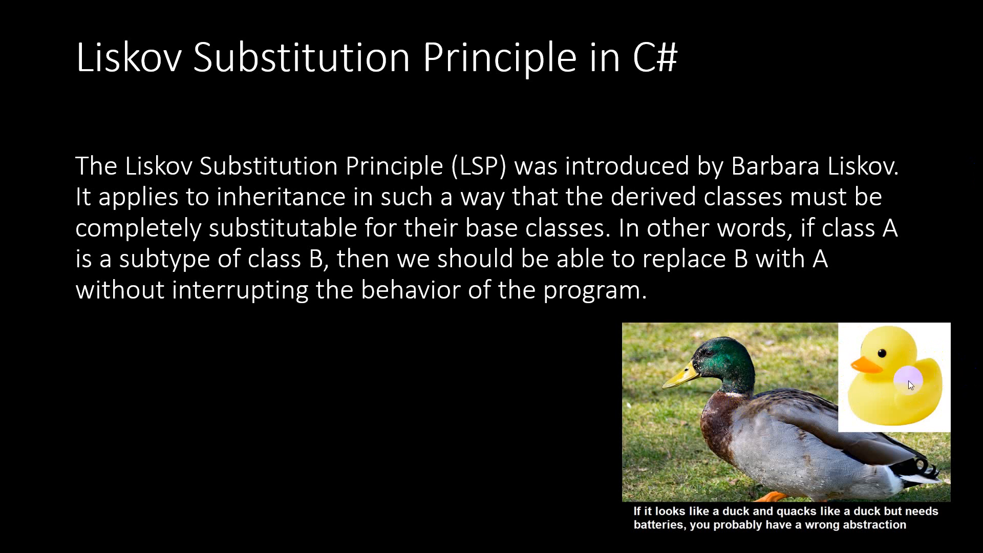
{"action": "mouse_move", "coordinate": [895, 392]}
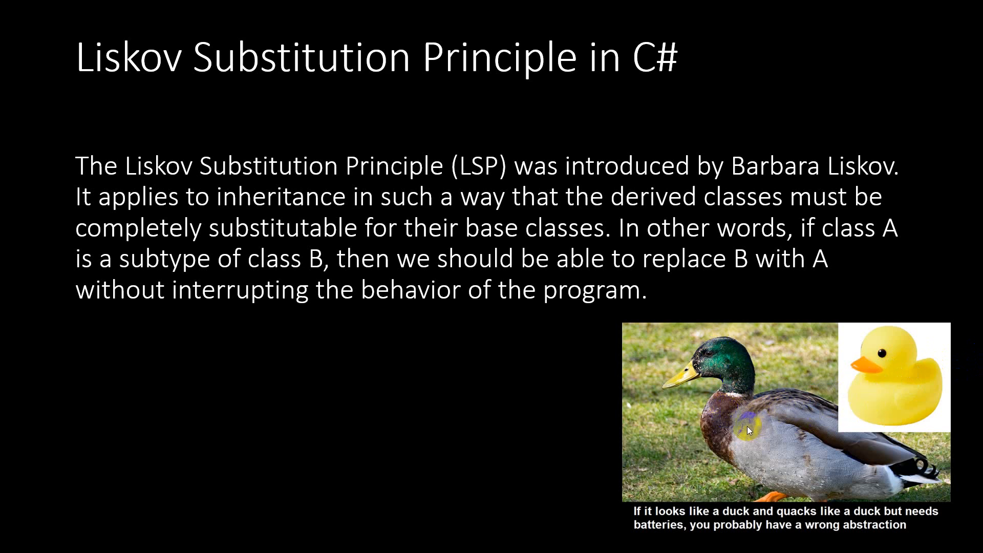
{"action": "mouse_move", "coordinate": [755, 428]}
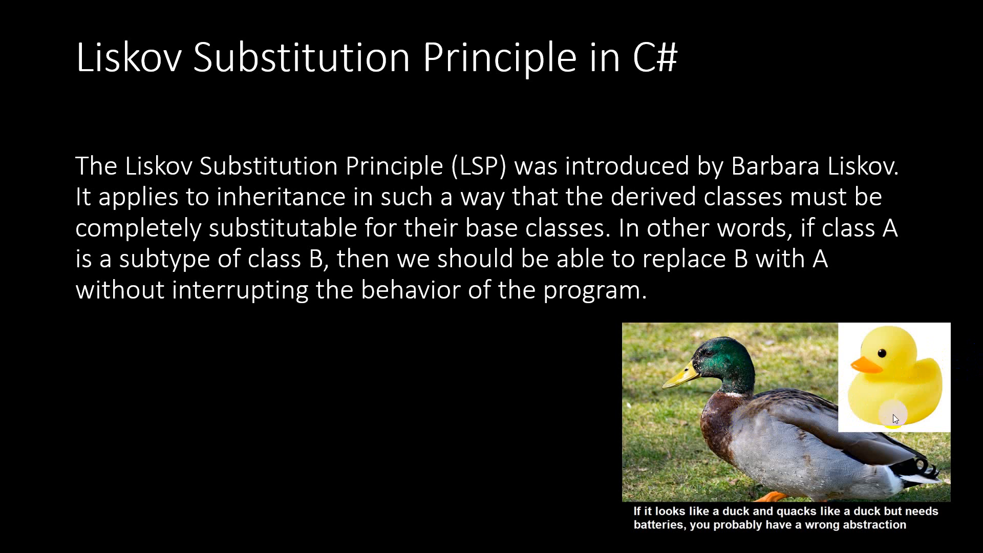
{"action": "mouse_move", "coordinate": [899, 411]}
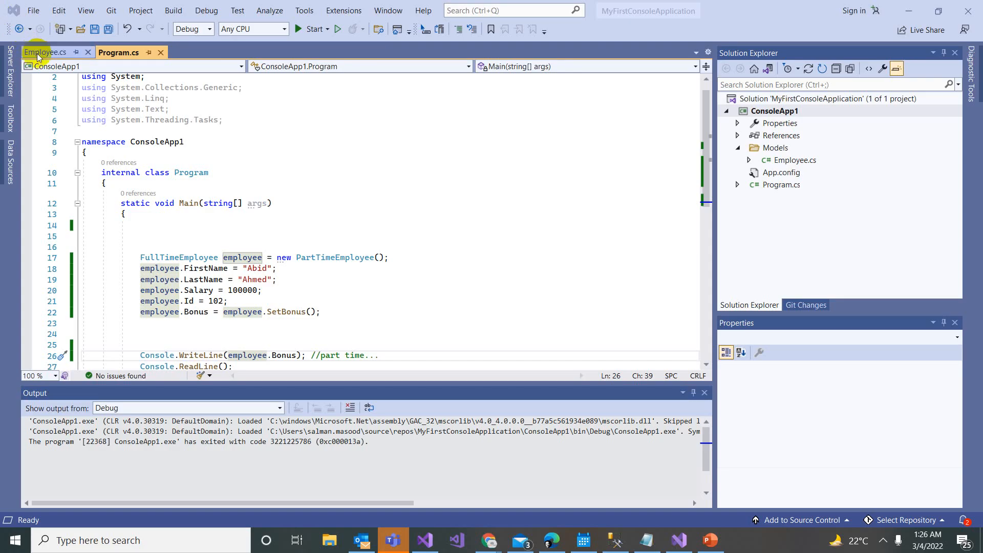
Scroll through Employee.cs, highlighting PartTimeEmployee and its 0.15 override of the 0.30 bonus.
{"action": "left_click", "coordinate": [42, 52]}
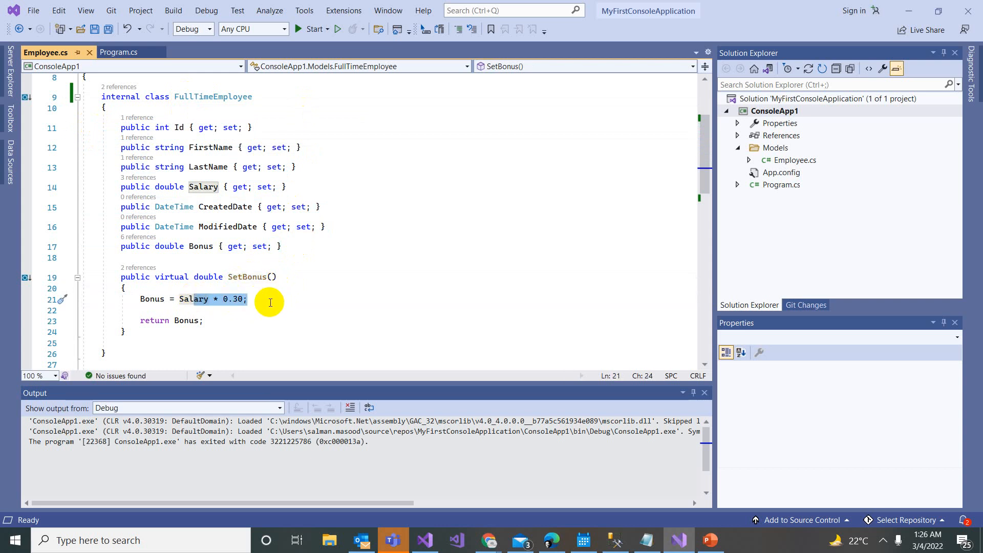
{"action": "mouse_move", "coordinate": [269, 299]}
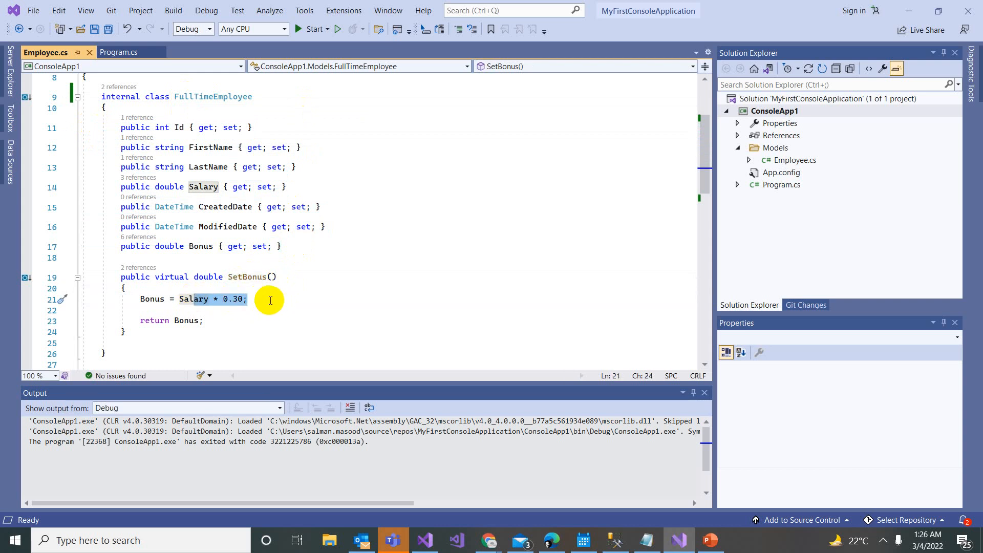
{"action": "scroll", "scroll_direction": "down", "scroll_amount": 3}
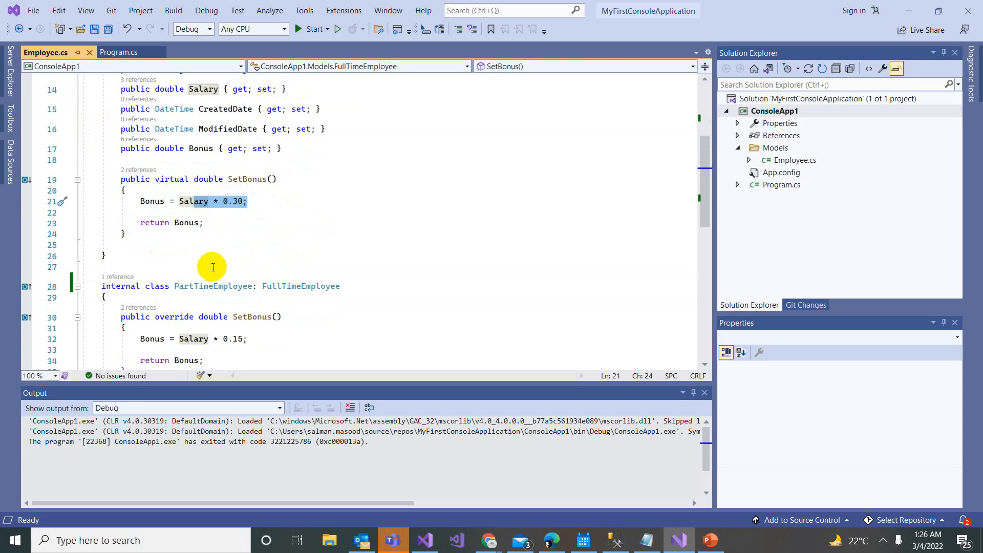
{"action": "mouse_move", "coordinate": [202, 286]}
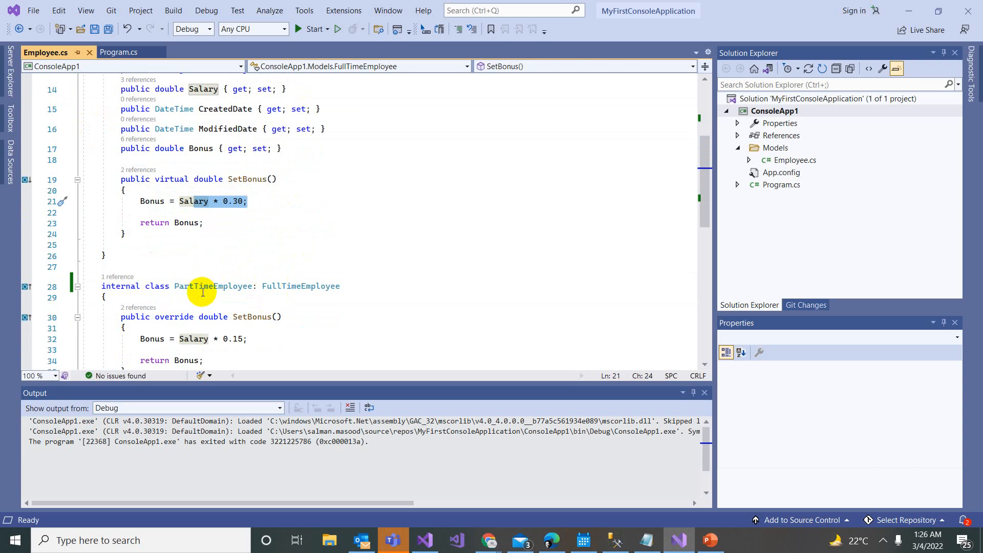
{"action": "double_click", "coordinate": [203, 287]}
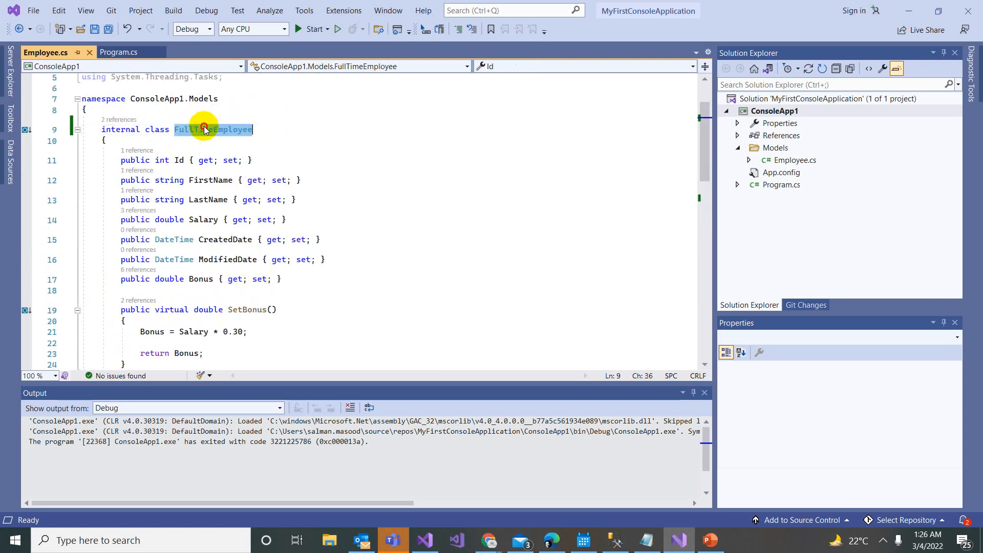
{"action": "scroll", "scroll_direction": "down", "scroll_amount": 3}
{"action": "type", "text": "Bonus = Salary * 0.15;"}
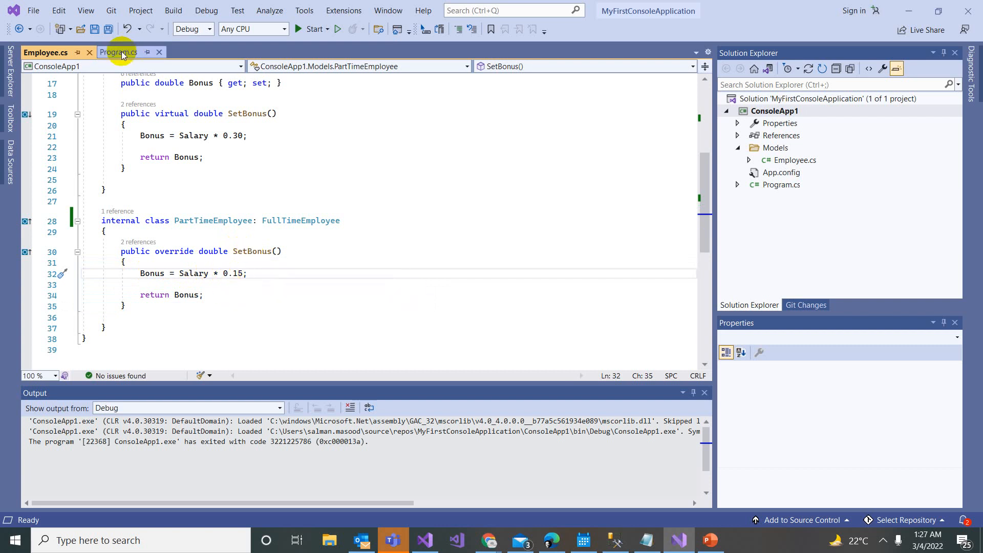
Highlight 'new PartTimeEmployee()' assigned to the FullTimeEmployee variable in Program.cs.
{"action": "left_click", "coordinate": [118, 52]}
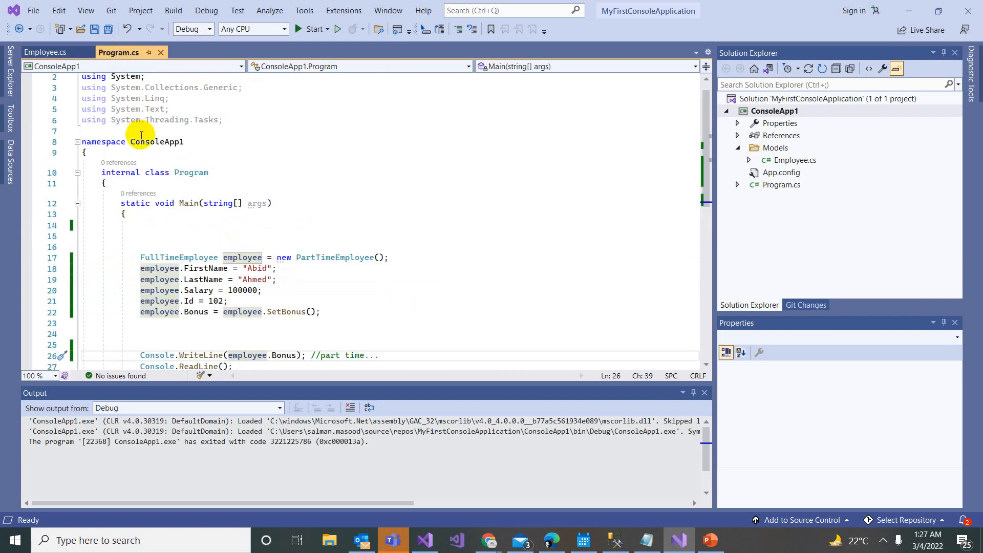
{"action": "mouse_move", "coordinate": [187, 257]}
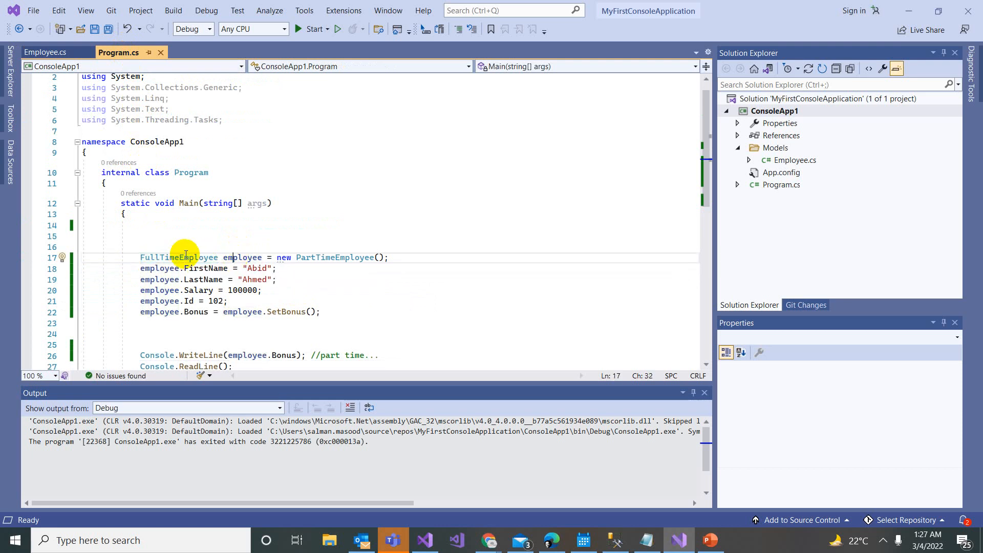
{"action": "double_click", "coordinate": [242, 258]}
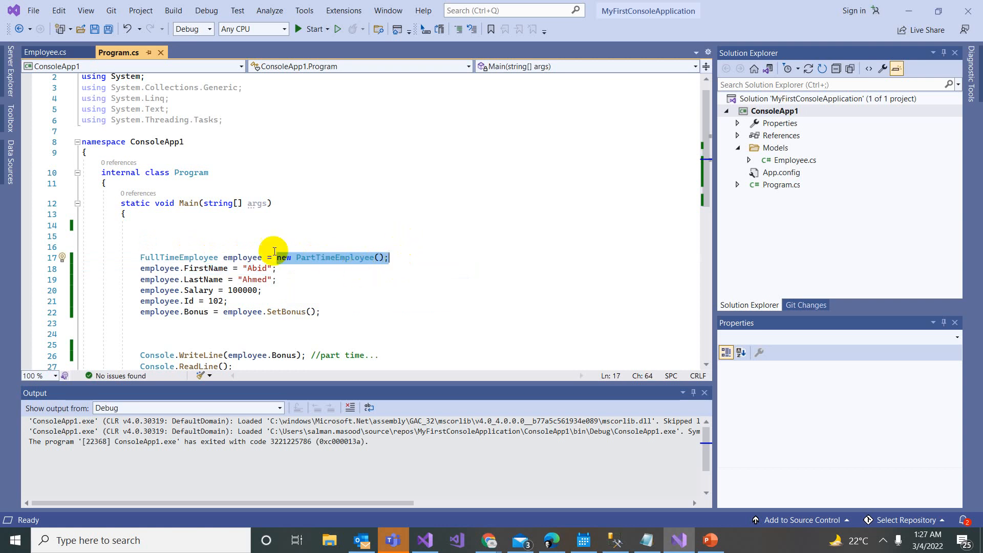
{"action": "mouse_move", "coordinate": [286, 290]}
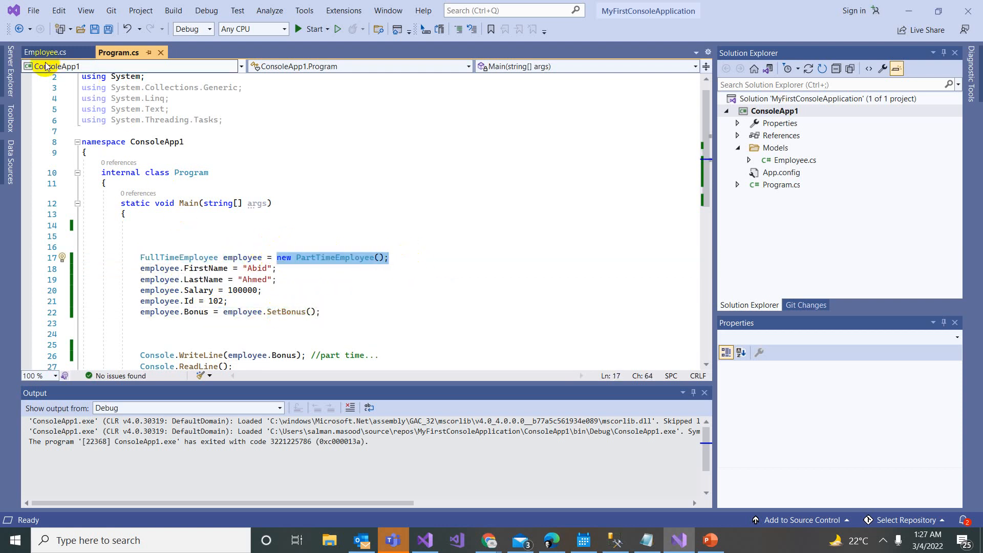
Start debugging, check the console prints a bonus of 15000, and close the console.
{"action": "left_click", "coordinate": [37, 52]}
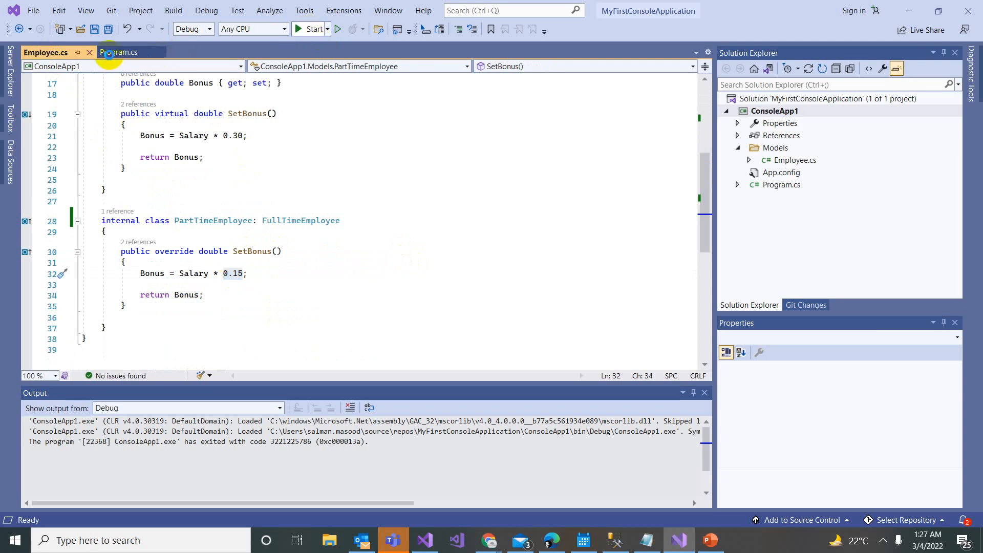
{"action": "left_click", "coordinate": [309, 29]}
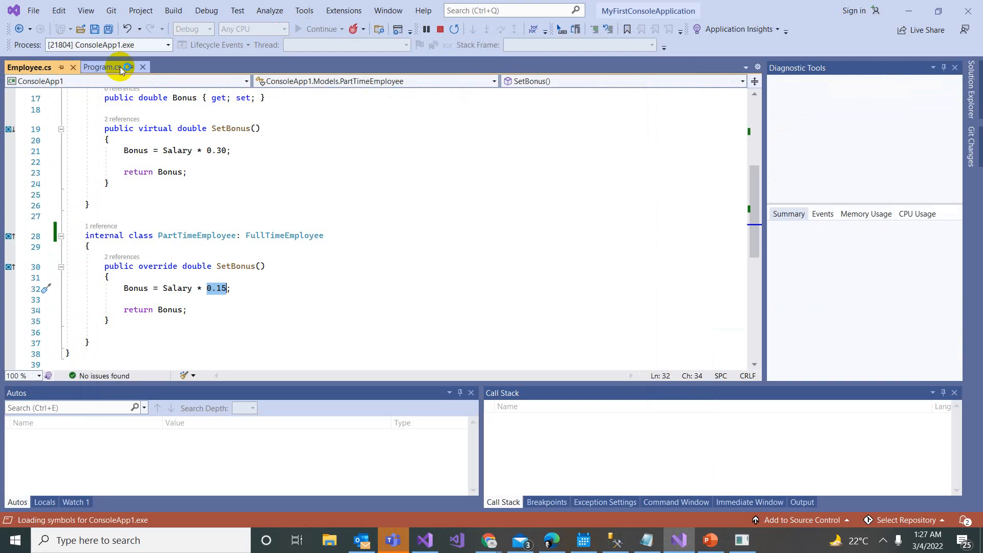
{"action": "left_click", "coordinate": [103, 67]}
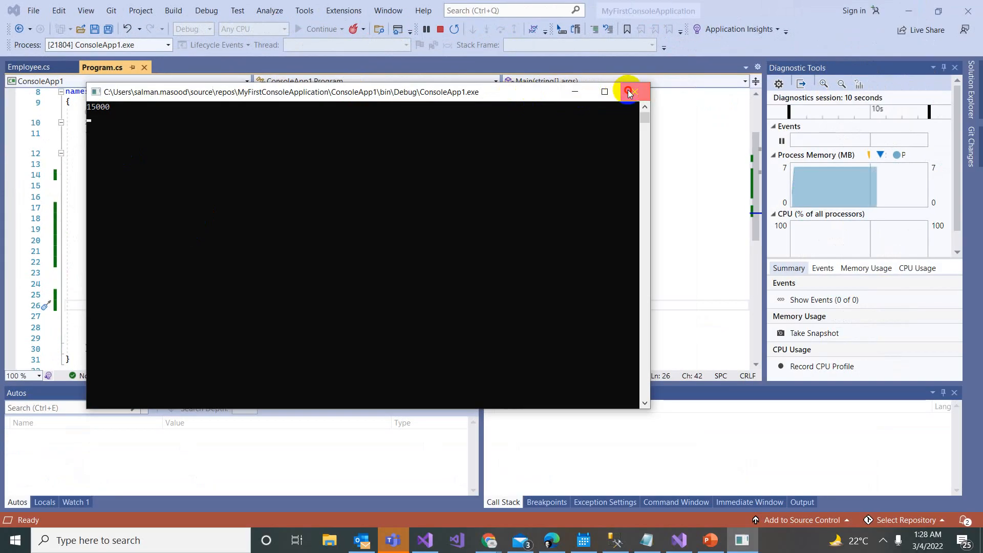
{"action": "left_click", "coordinate": [630, 91]}
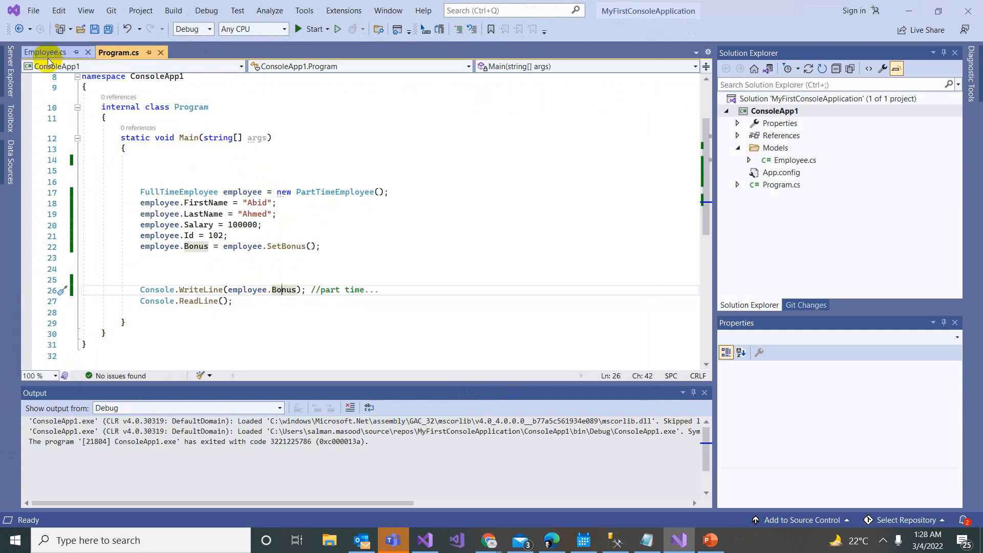
Set PartTimeEmployee's base class to Employee and rename the duplicate class FullTimeEmployee.
{"action": "left_click", "coordinate": [46, 52]}
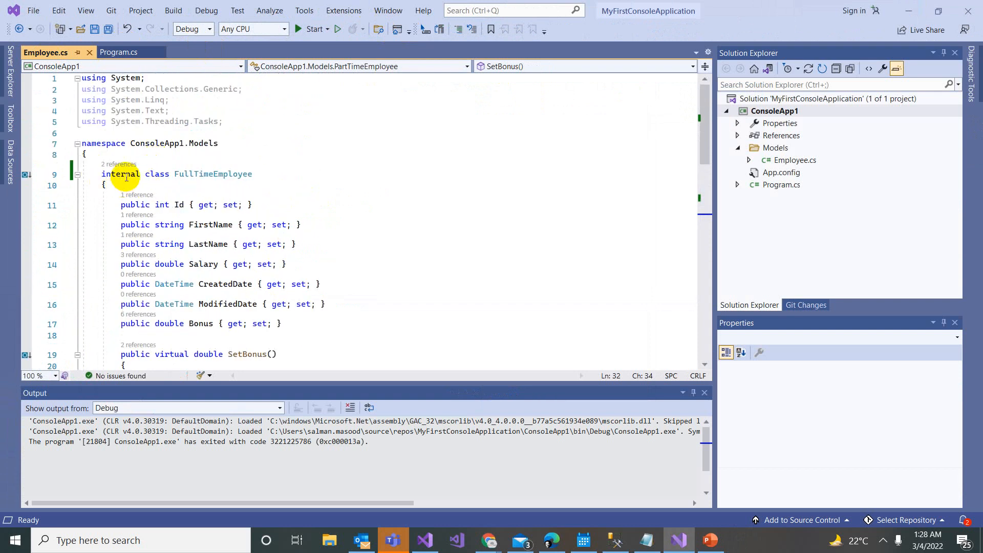
{"action": "mouse_move", "coordinate": [163, 167]}
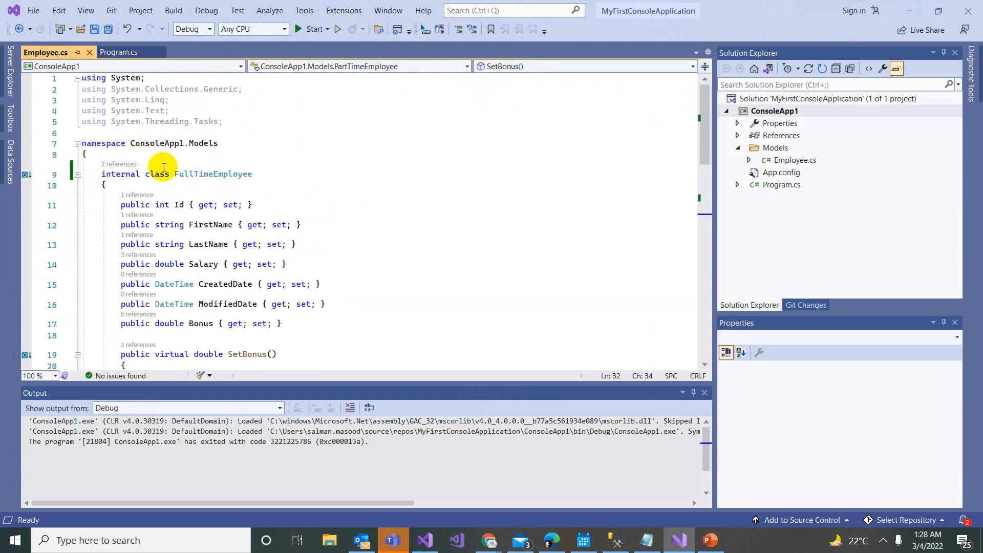
{"action": "mouse_move", "coordinate": [160, 169]}
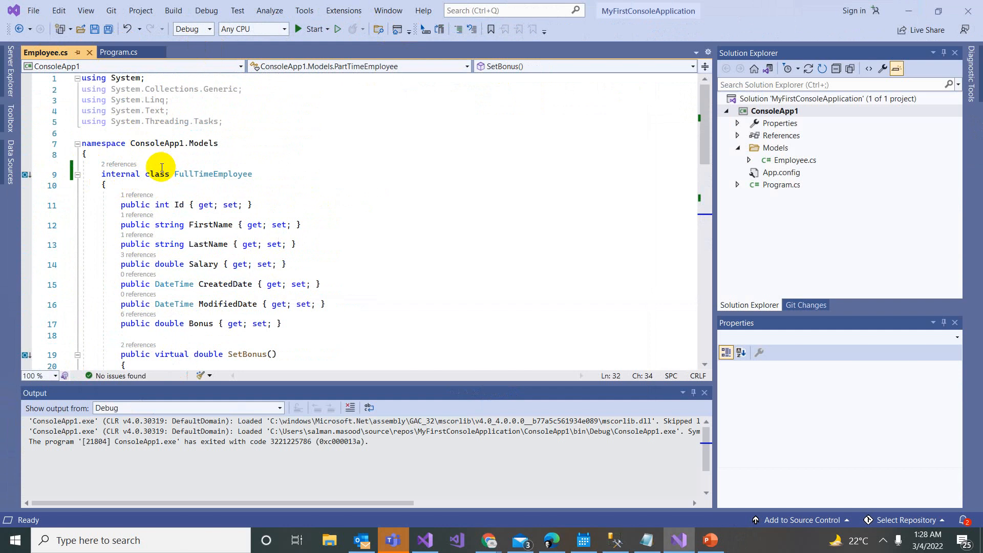
{"action": "mouse_move", "coordinate": [273, 225]}
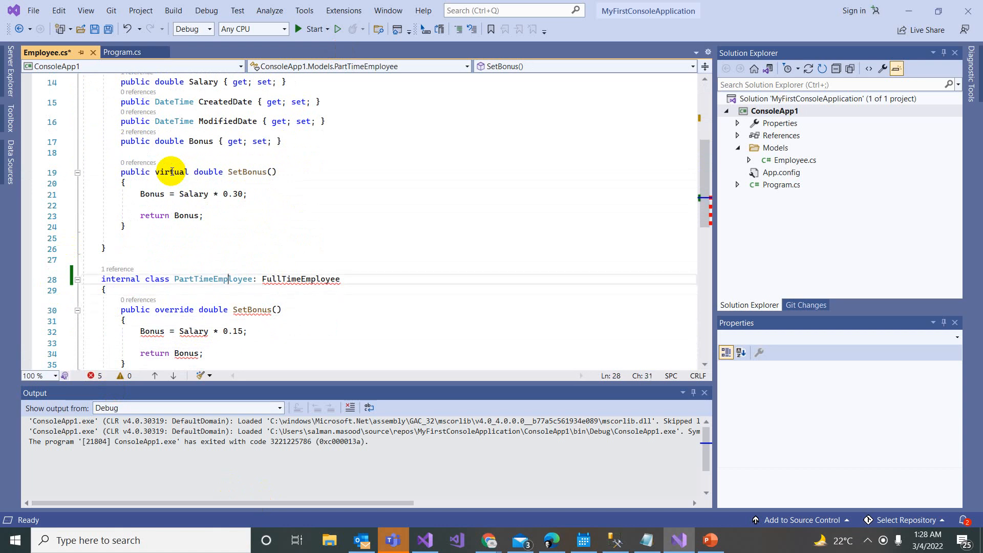
{"action": "double_click", "coordinate": [282, 279]}
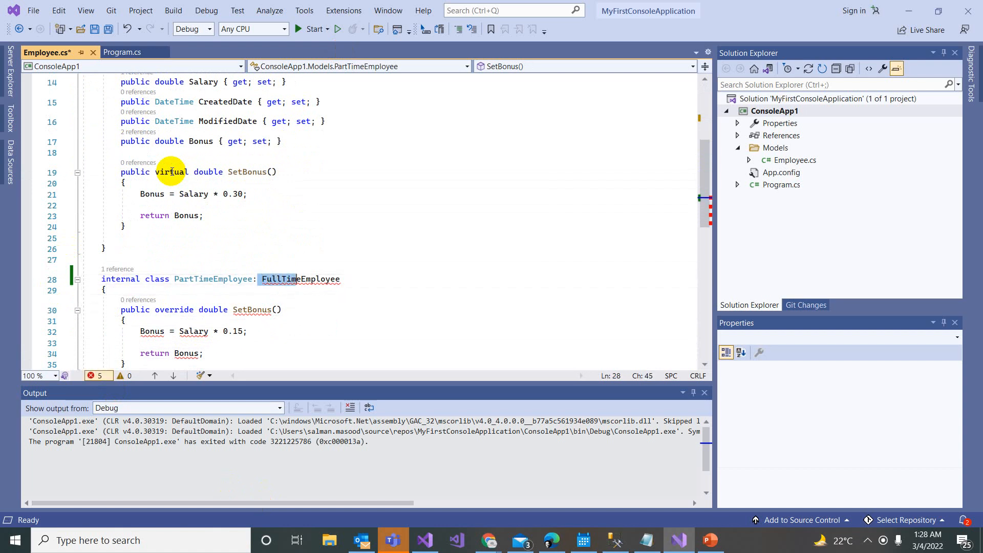
{"action": "type", "text": "Employee"}
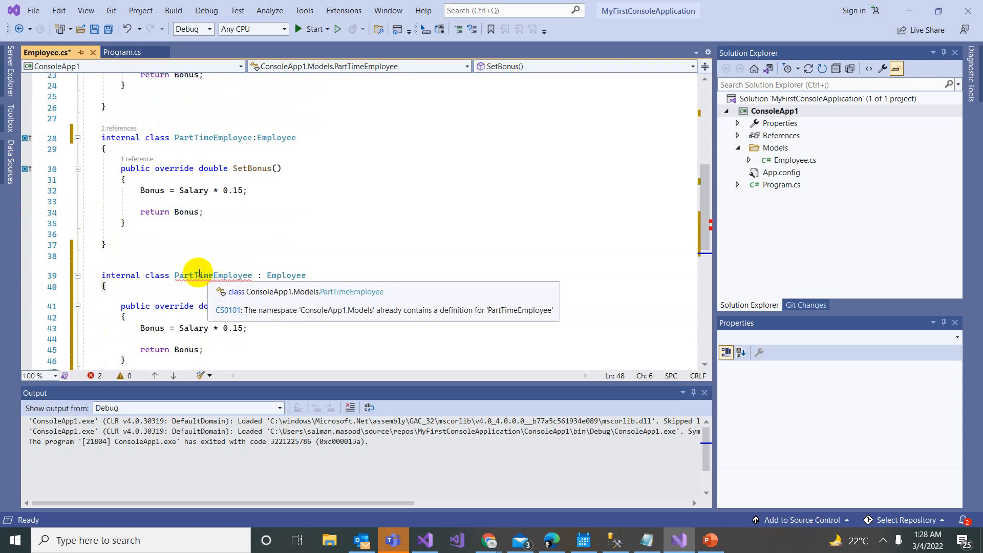
{"action": "double_click", "coordinate": [212, 275]}
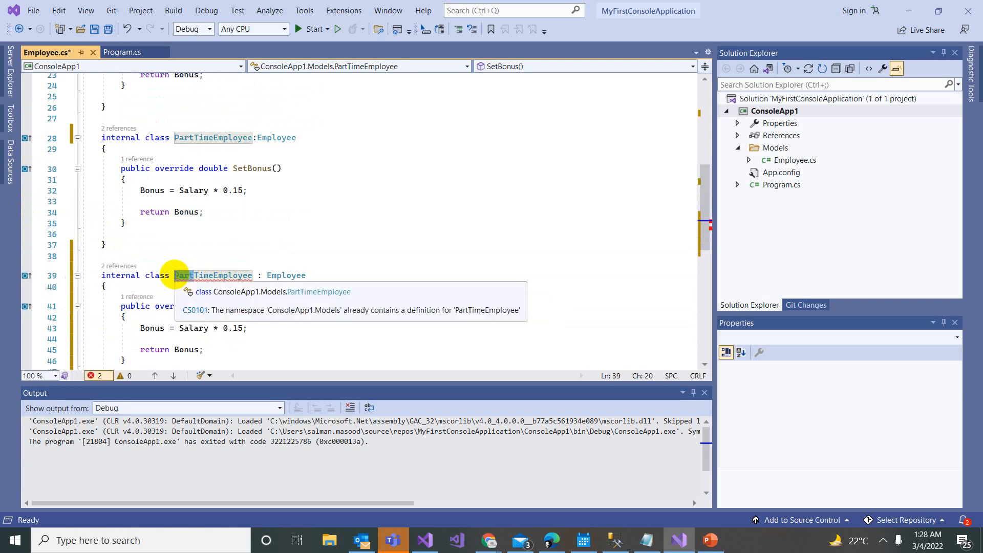
{"action": "type", "text": "FullTimeEmployee"}
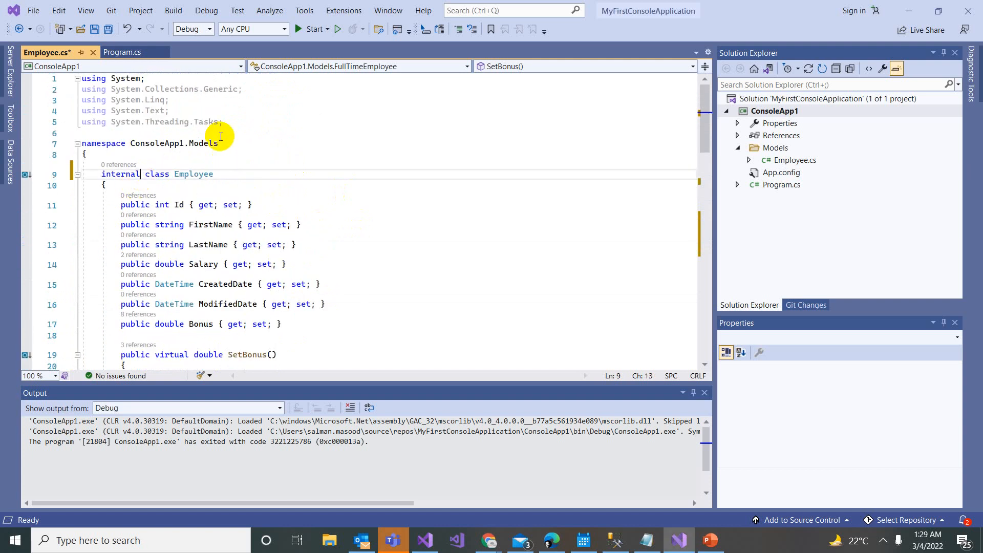
Mark the Employee class and its SetBonus method abstract, replacing the virtual keyword.
{"action": "type", "text": "a"}
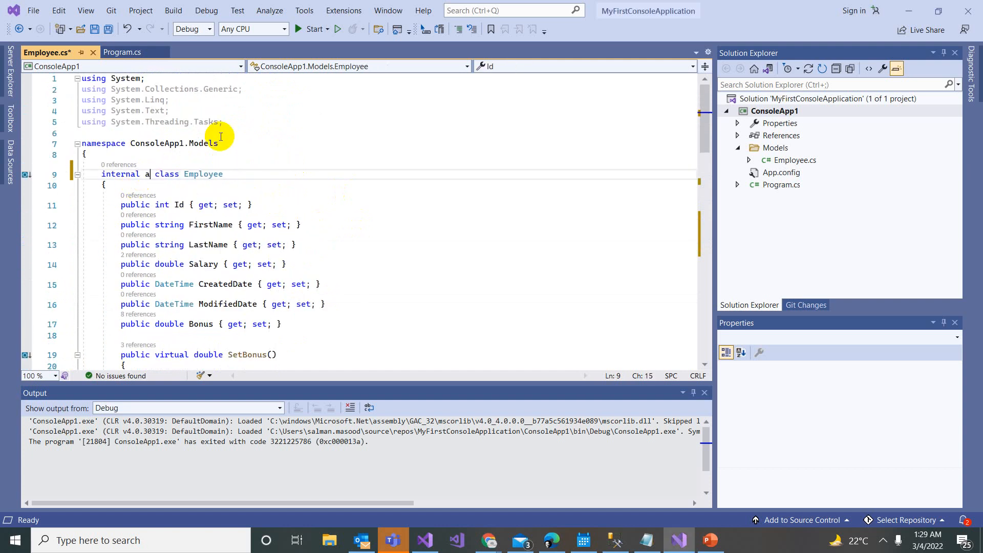
{"action": "type", "text": "bstract"}
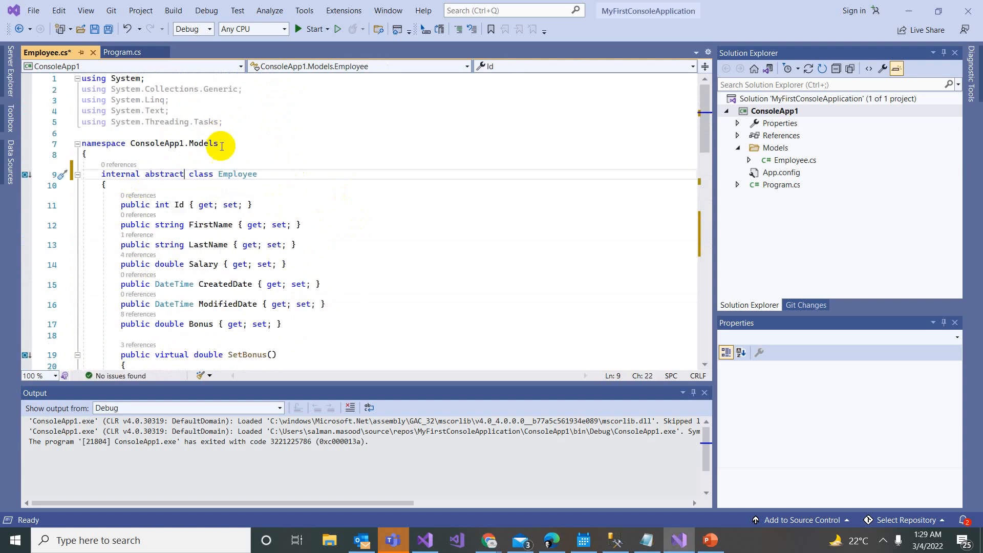
{"action": "scroll", "scroll_direction": "down", "scroll_amount": 3}
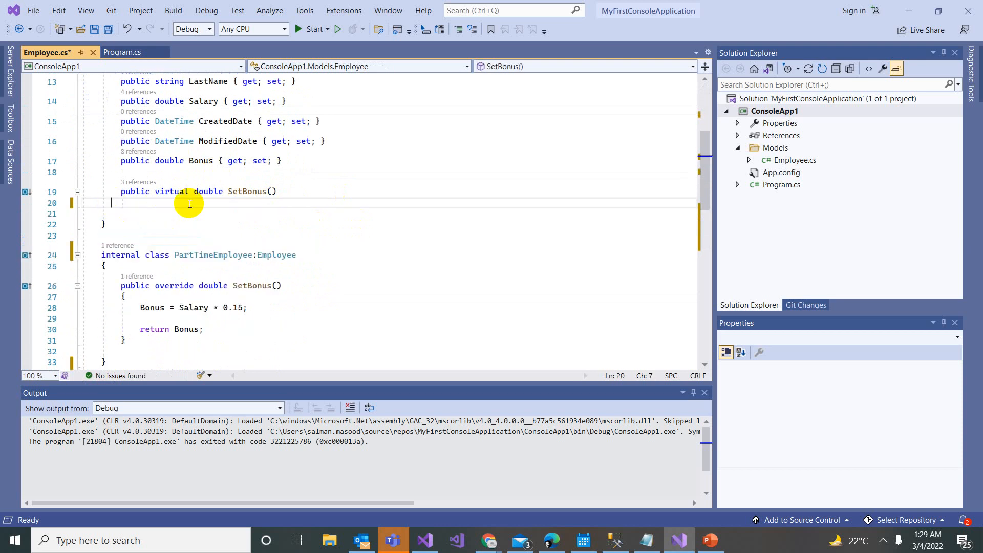
{"action": "double_click", "coordinate": [171, 191]}
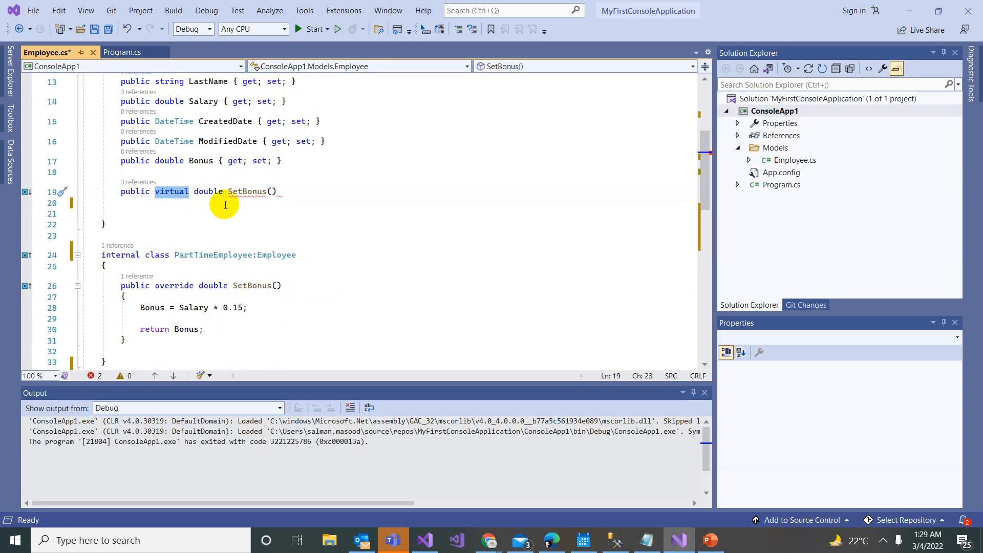
{"action": "type", "text": "abstract"}
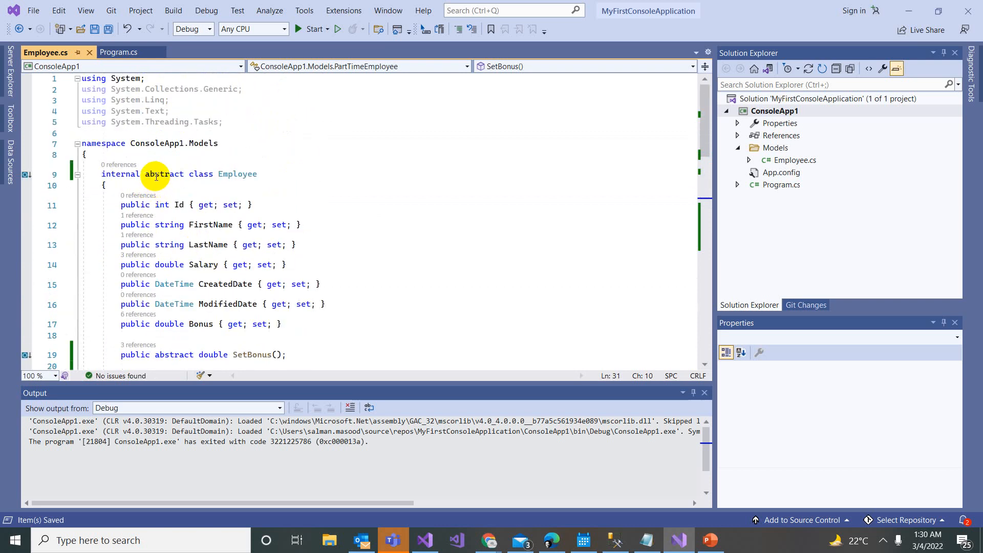
{"action": "scroll", "scroll_direction": "down", "scroll_amount": 3}
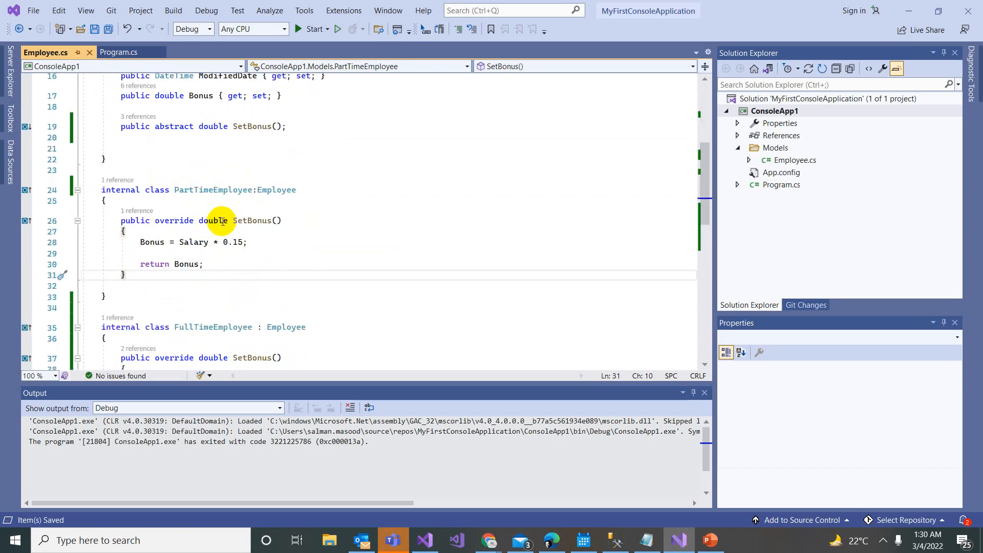
{"action": "left_click", "coordinate": [120, 53]}
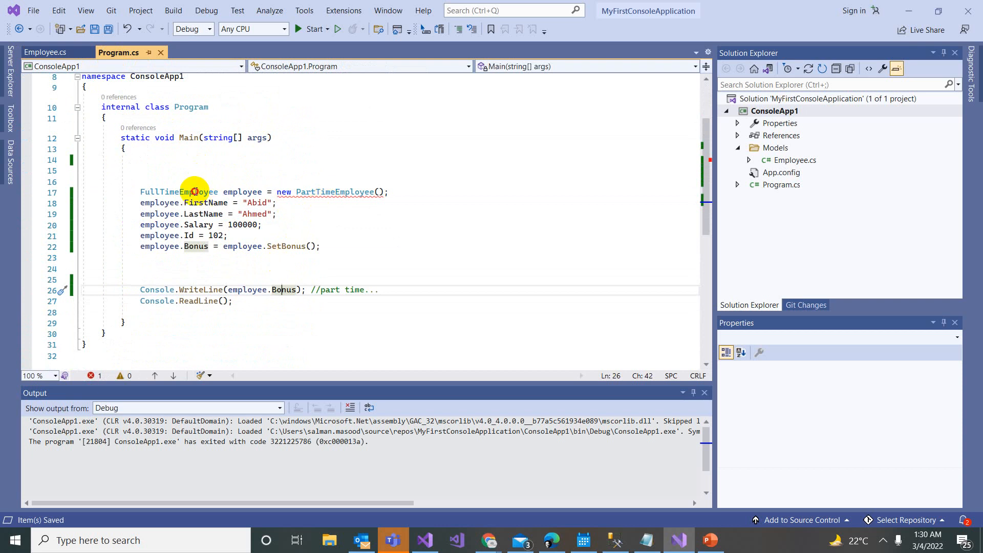
Declare the variable as Employee and add employee2 as a new FullTimeEmployee, printing its bonus.
{"action": "type", "text": "Emp"}
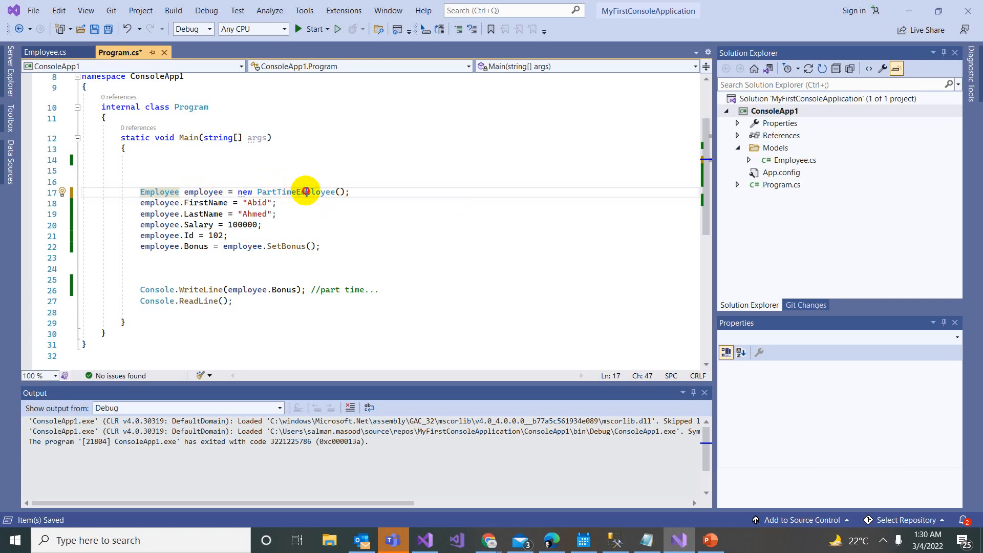
{"action": "double_click", "coordinate": [296, 192]}
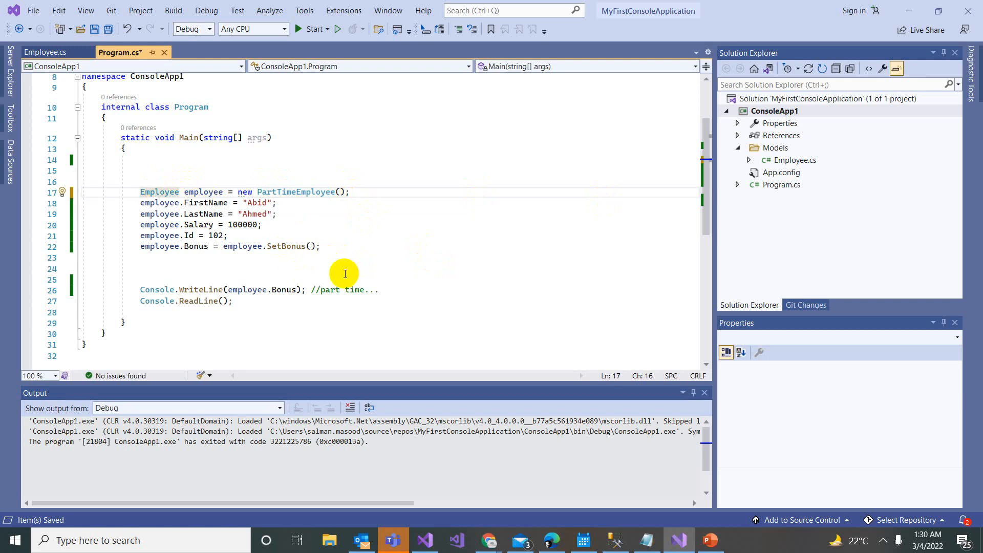
{"action": "mouse_move", "coordinate": [333, 246]}
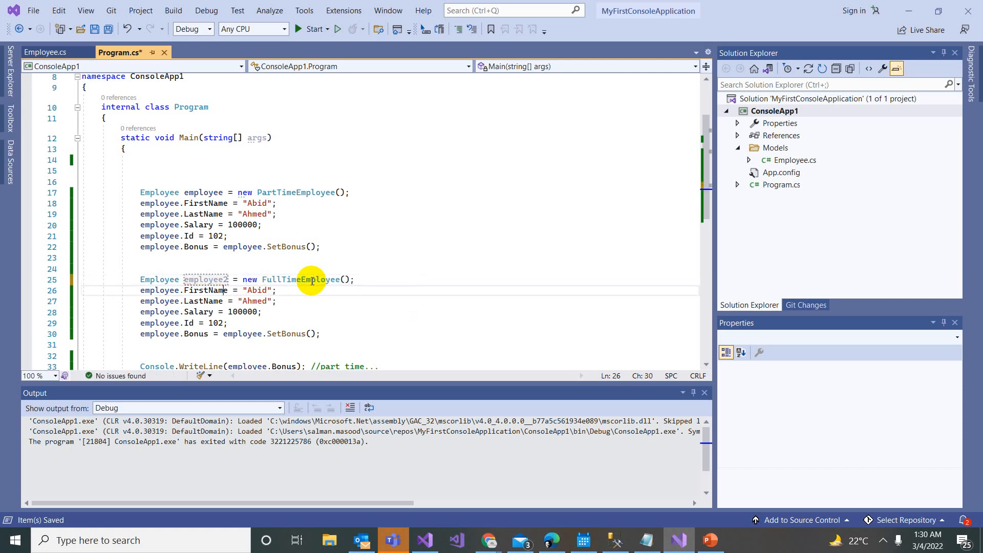
{"action": "double_click", "coordinate": [202, 280]}
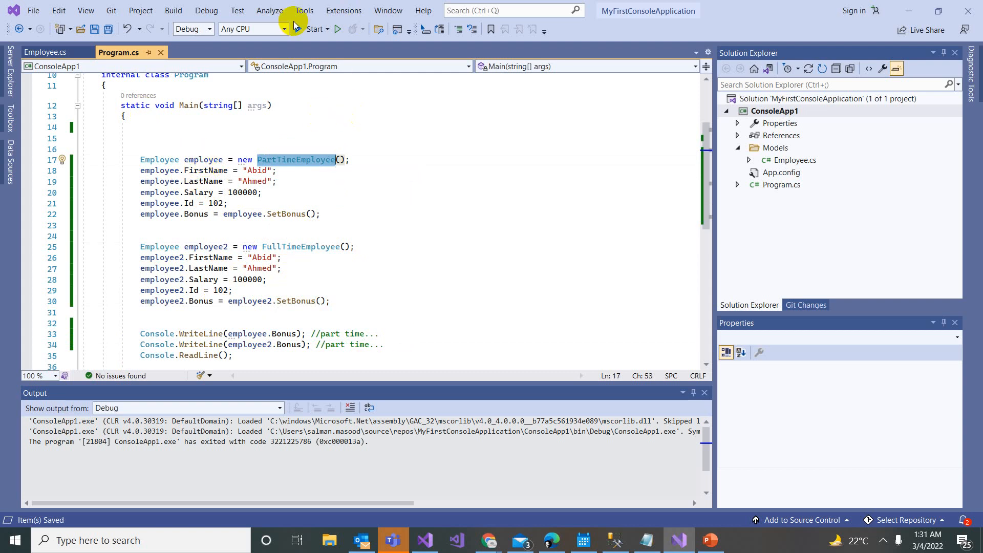
Build and run the app, confirming the console shows bonuses 15000 and 30000.
{"action": "left_click", "coordinate": [301, 29]}
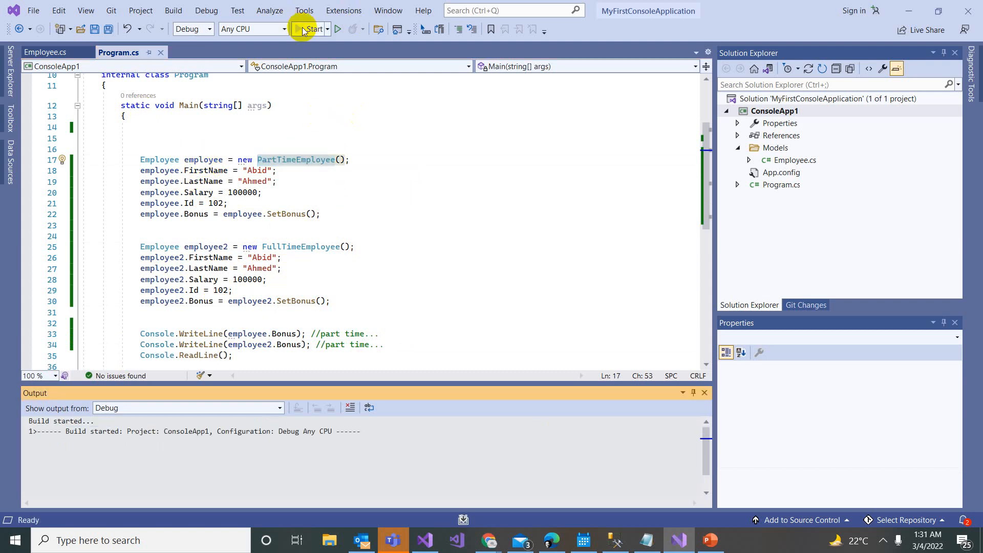
{"action": "left_click", "coordinate": [299, 29]}
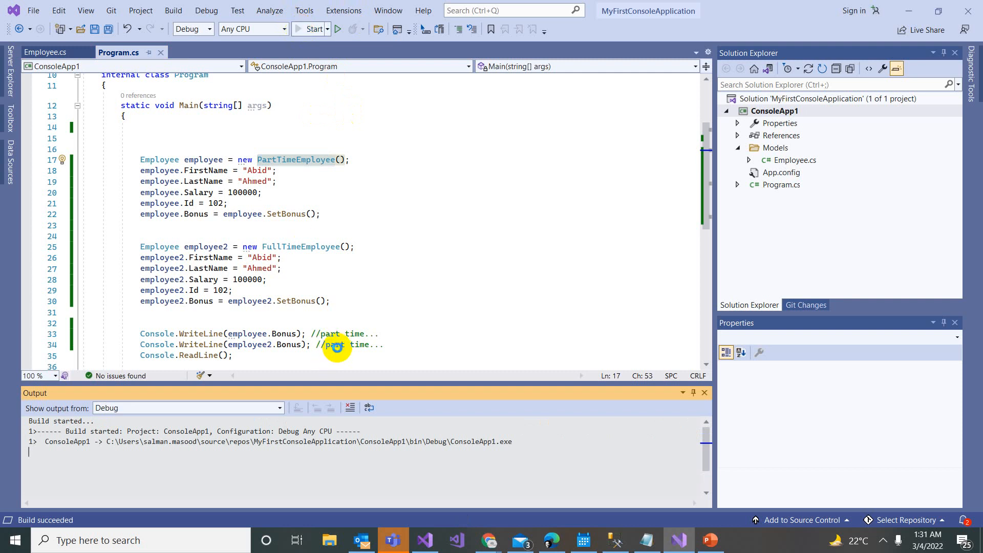
{"action": "left_click", "coordinate": [314, 29]}
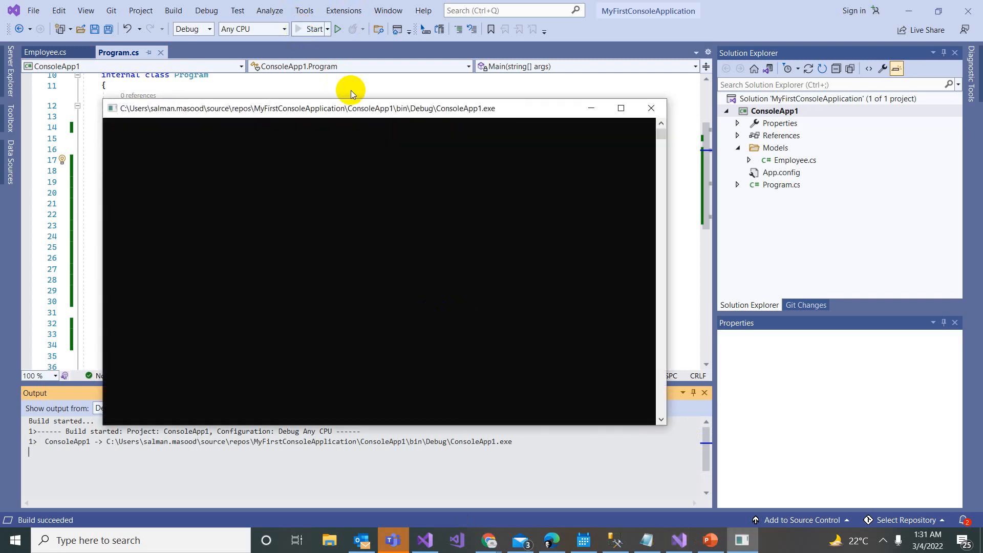
{"action": "left_click", "coordinate": [314, 28]}
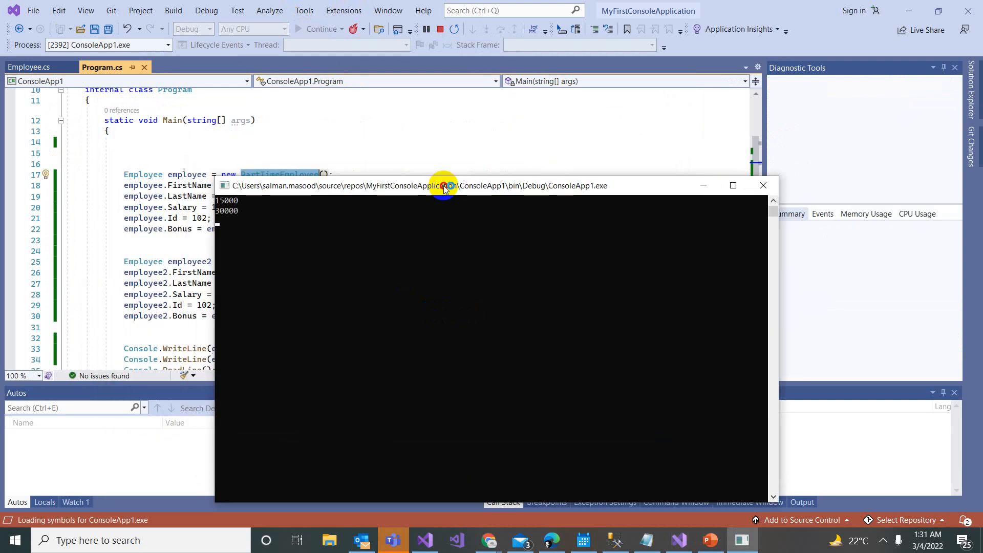